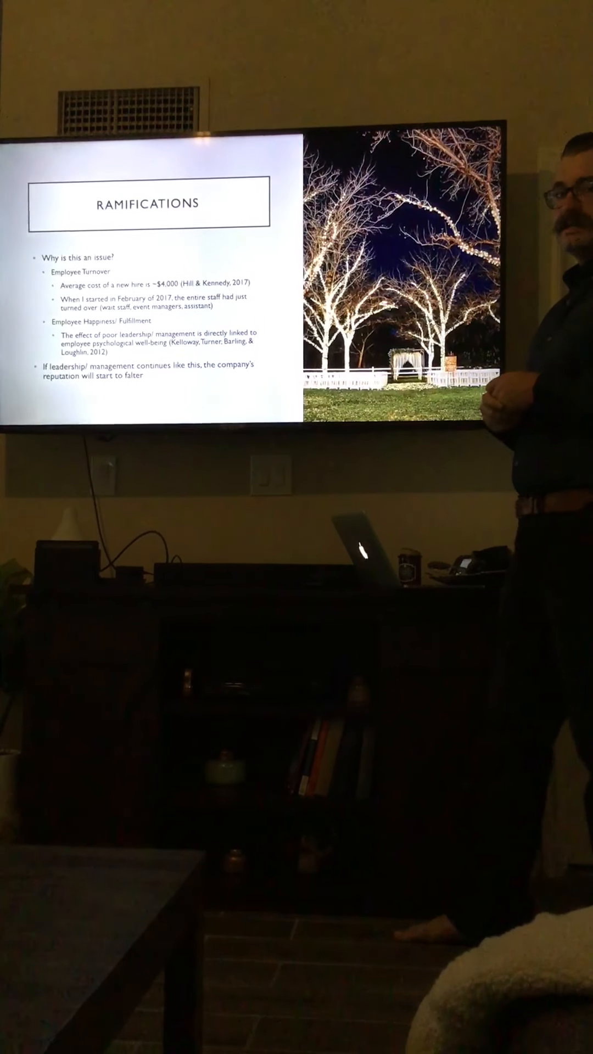
{"action": "key", "text": "Right"}
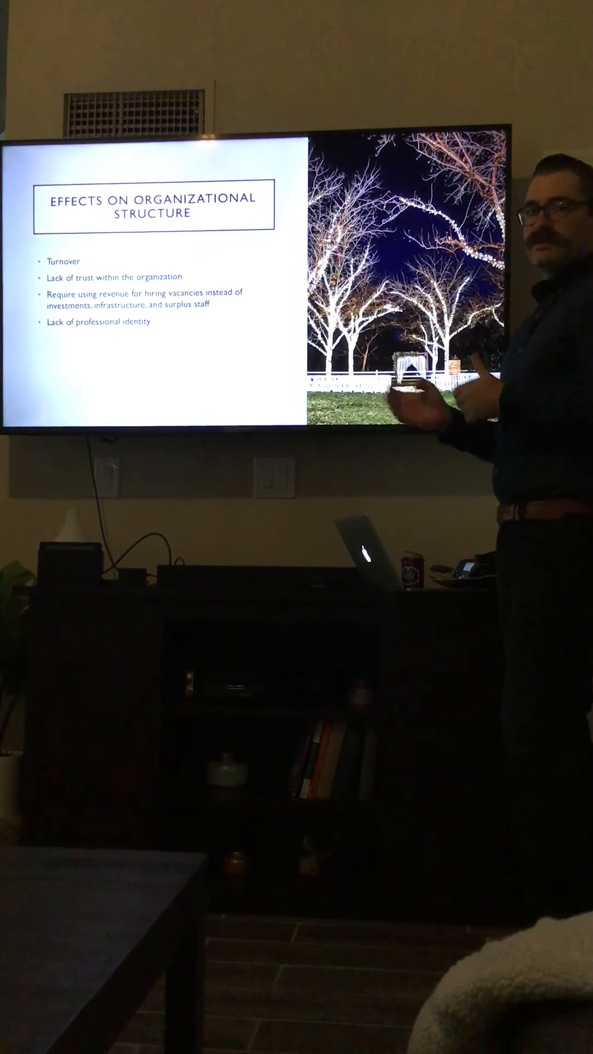